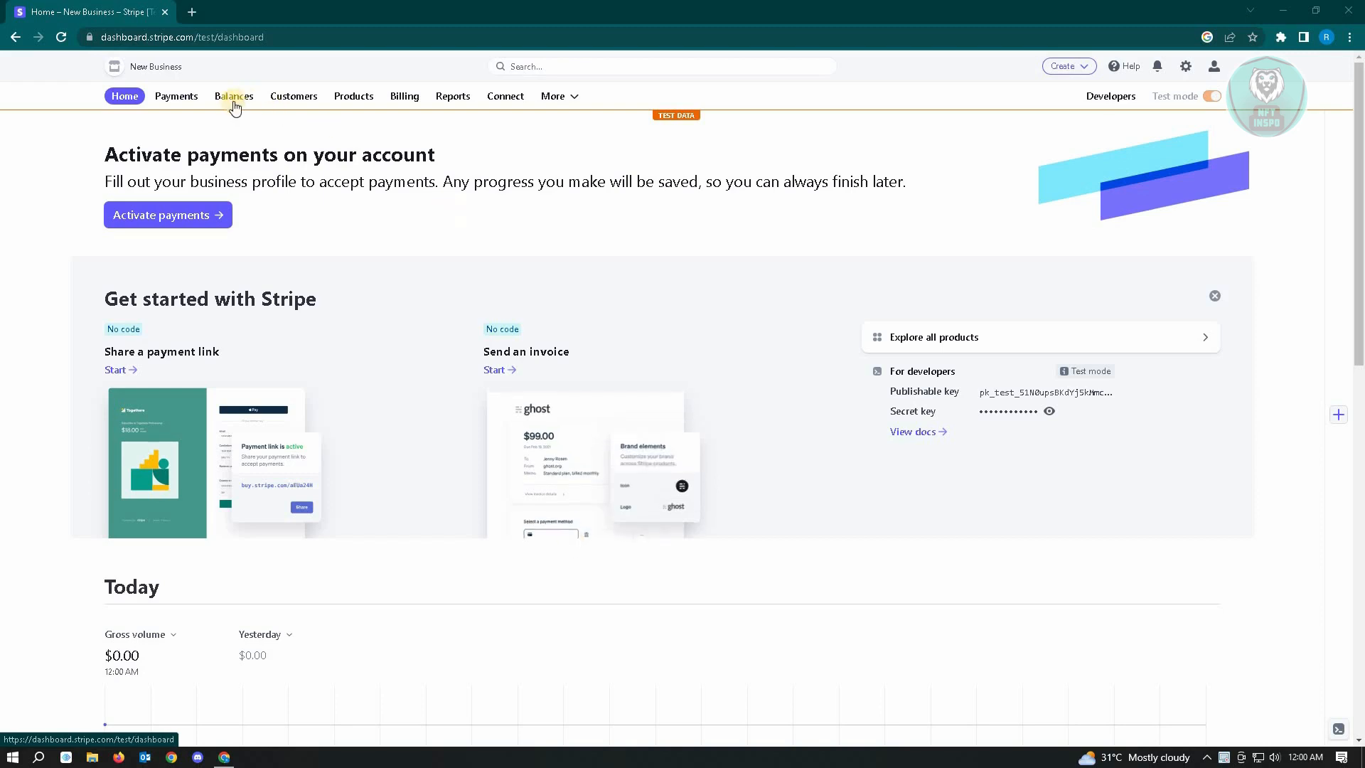
From the Balances overview, begin adding an AUD bank account for payouts
click(233, 95)
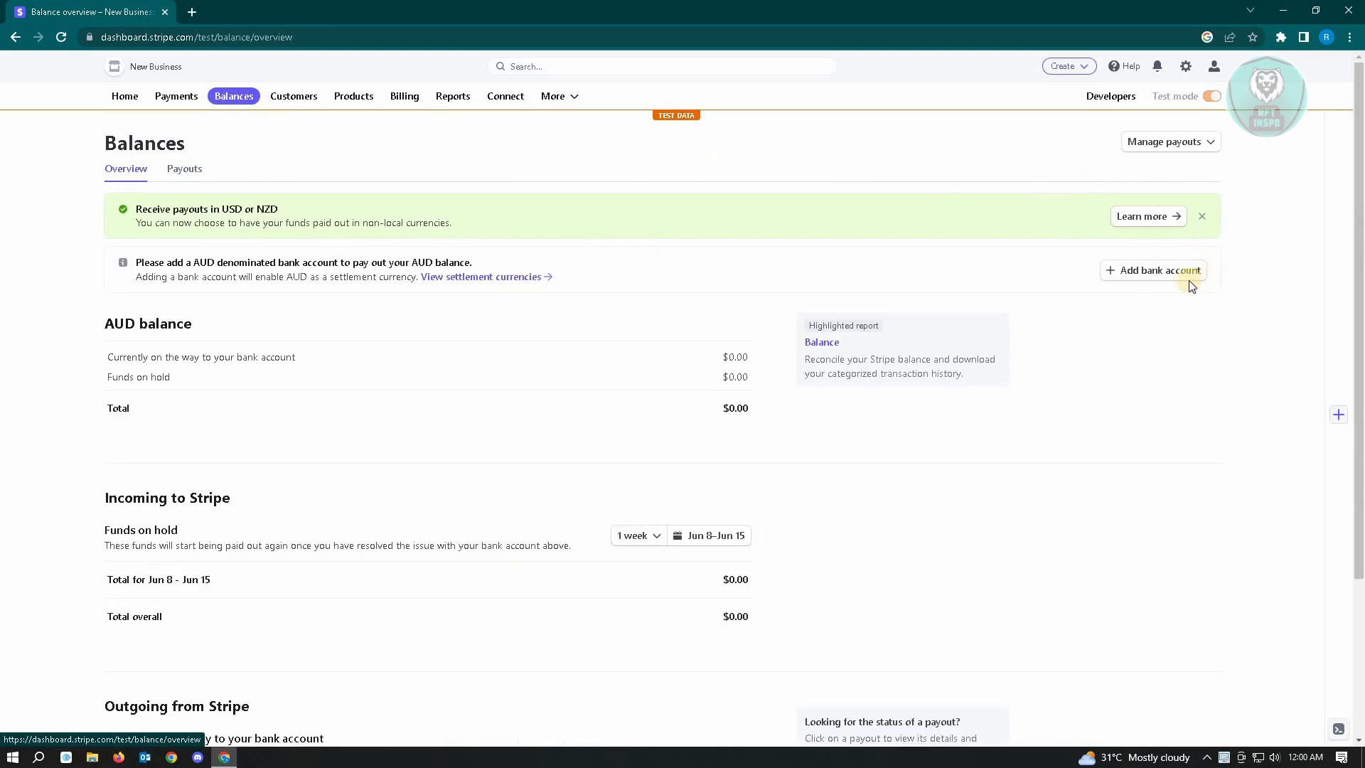
click(1158, 270)
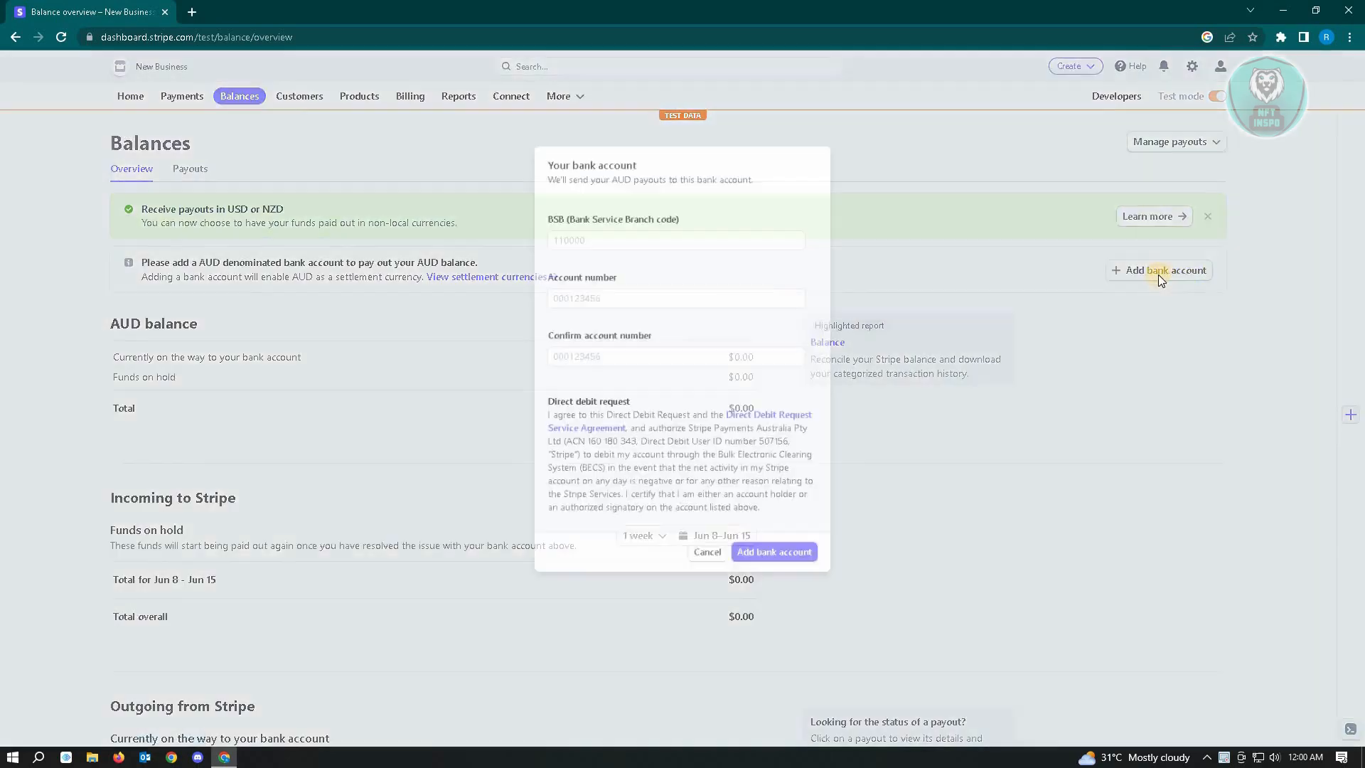